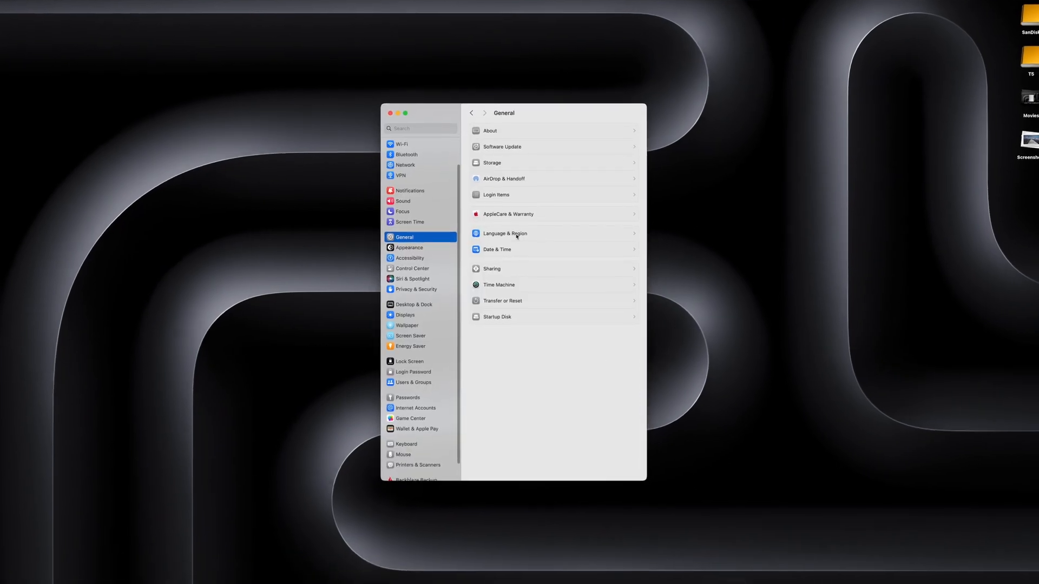
Step: Search System Settings for 'unlock' to list the Login Password, Lock Screen and Privacy matches
type("unl")
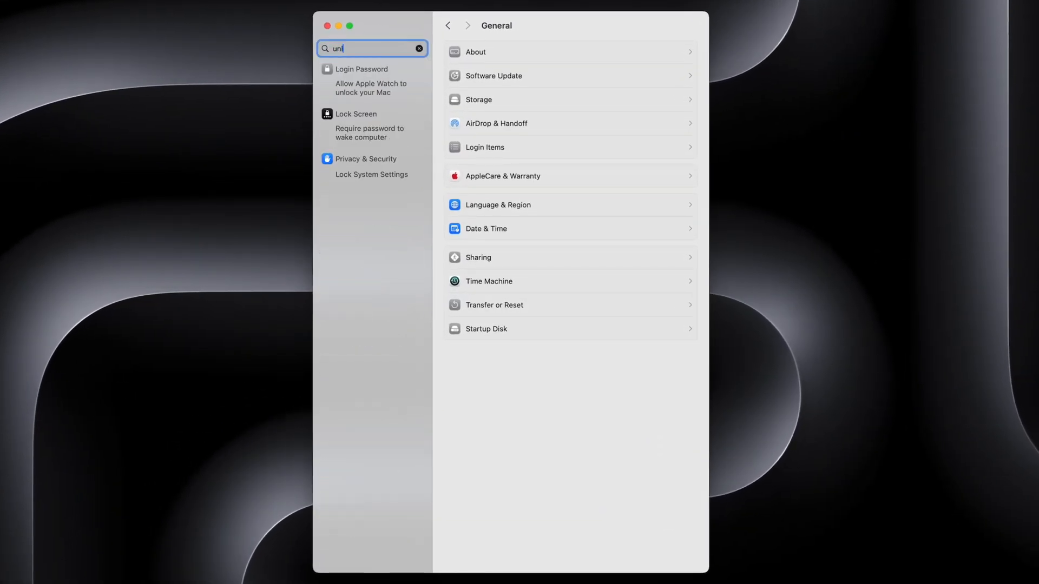
type("ock")
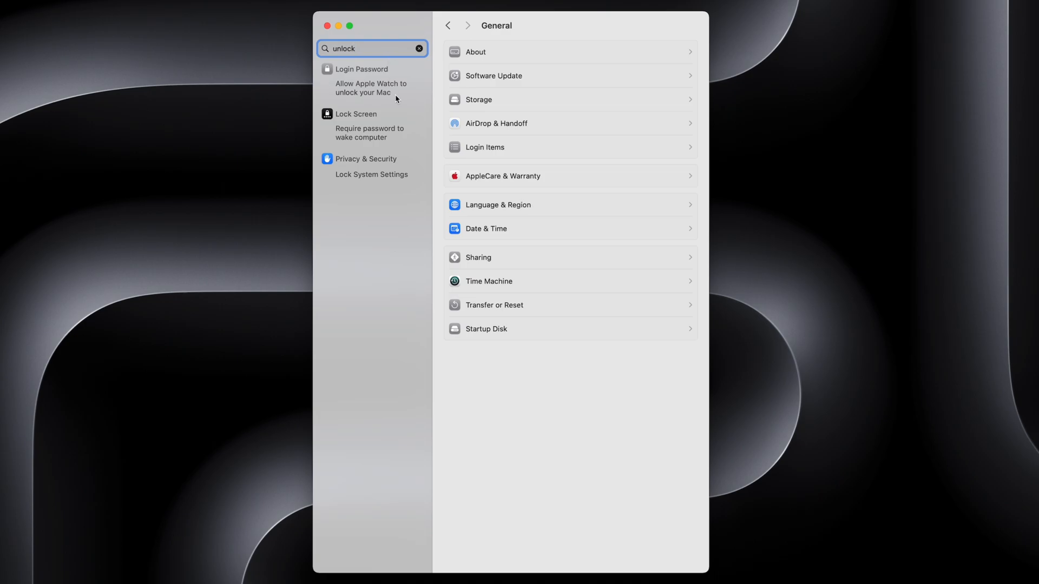
left_click(371, 88)
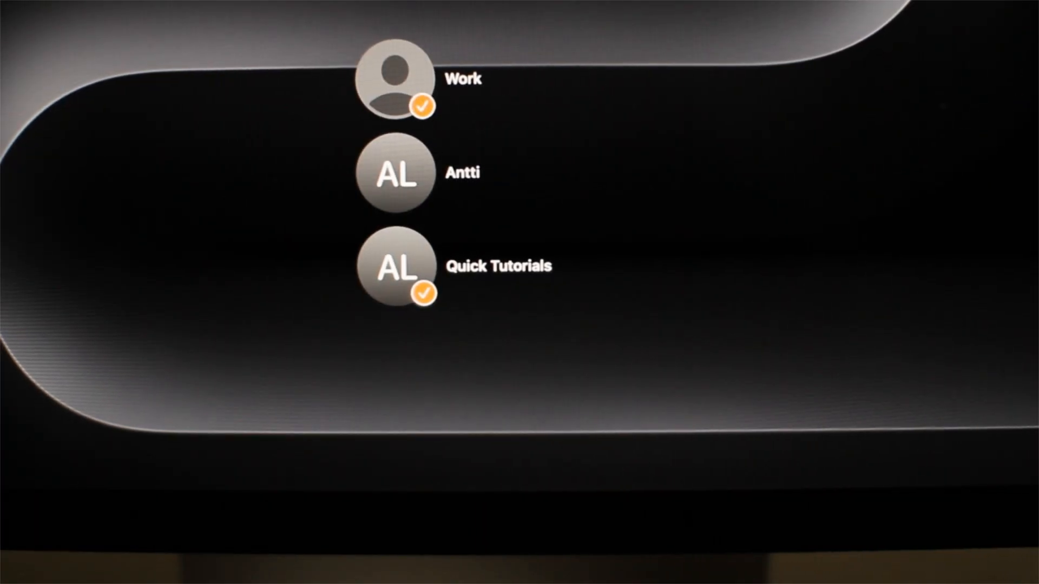
Step: Choose the user account on the login screen so Apple Watch unlocks the Mac
left_click(393, 268)
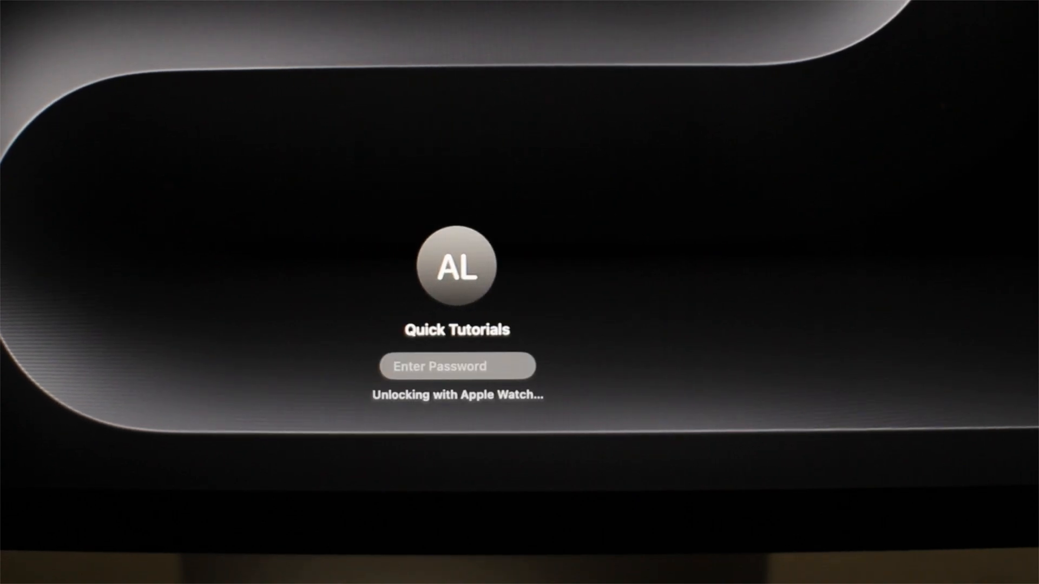